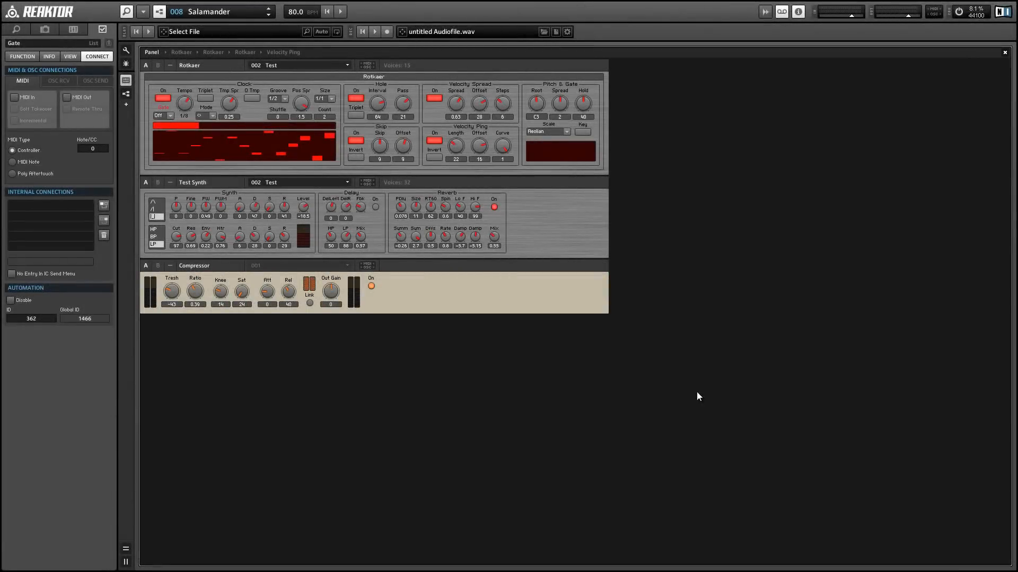
pyautogui.moveTo(548, 199)
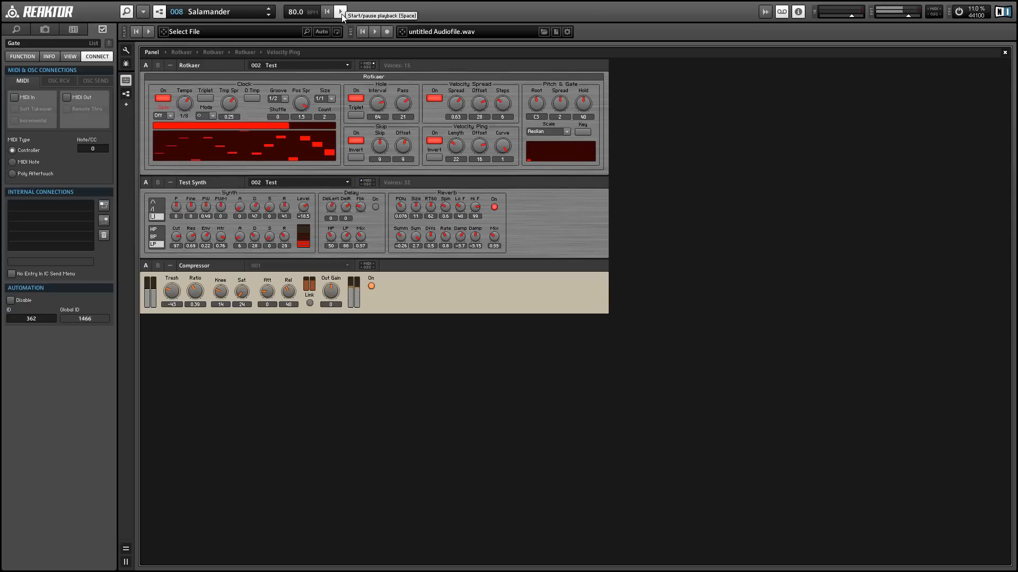
# Start playback and return the Rotkaer clock gate mode to Off
pyautogui.click(342, 11)
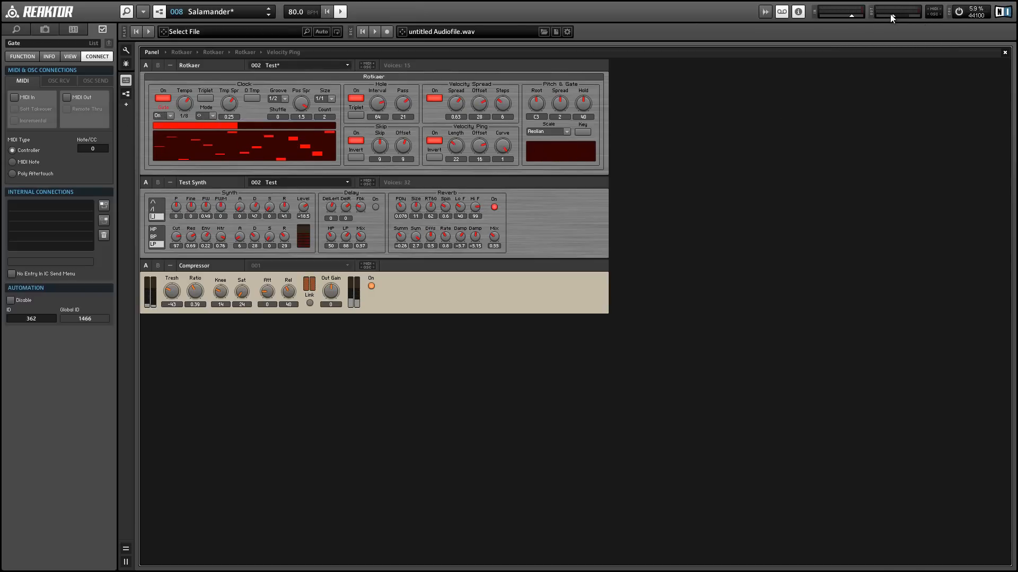
pyautogui.moveTo(928, 15)
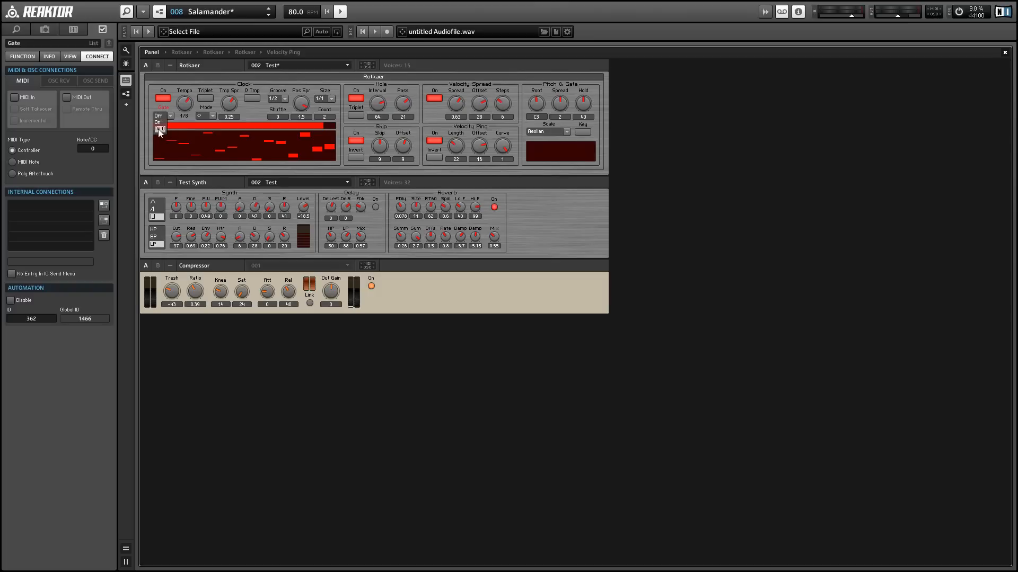
pyautogui.click(159, 122)
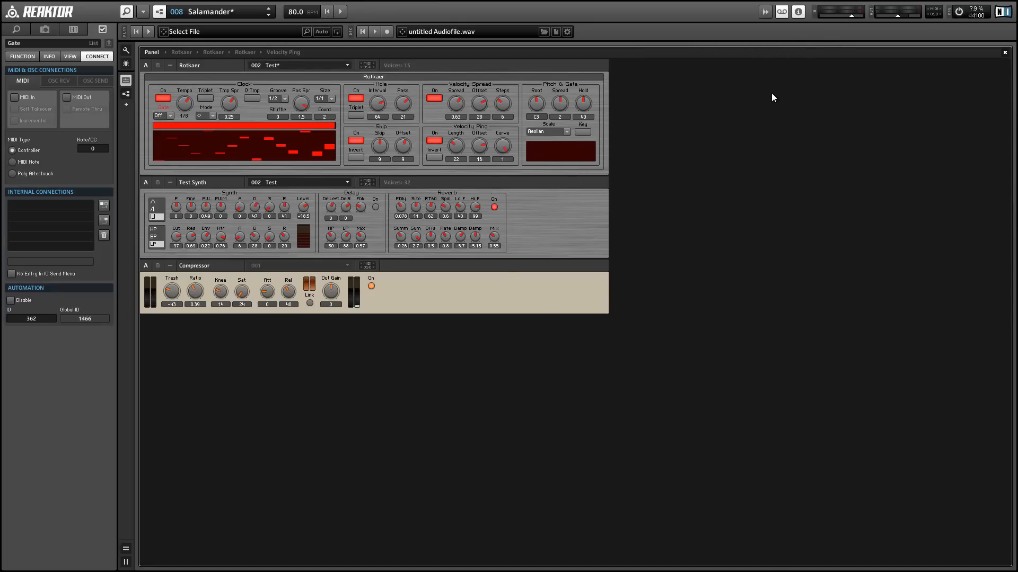
pyautogui.moveTo(179, 104)
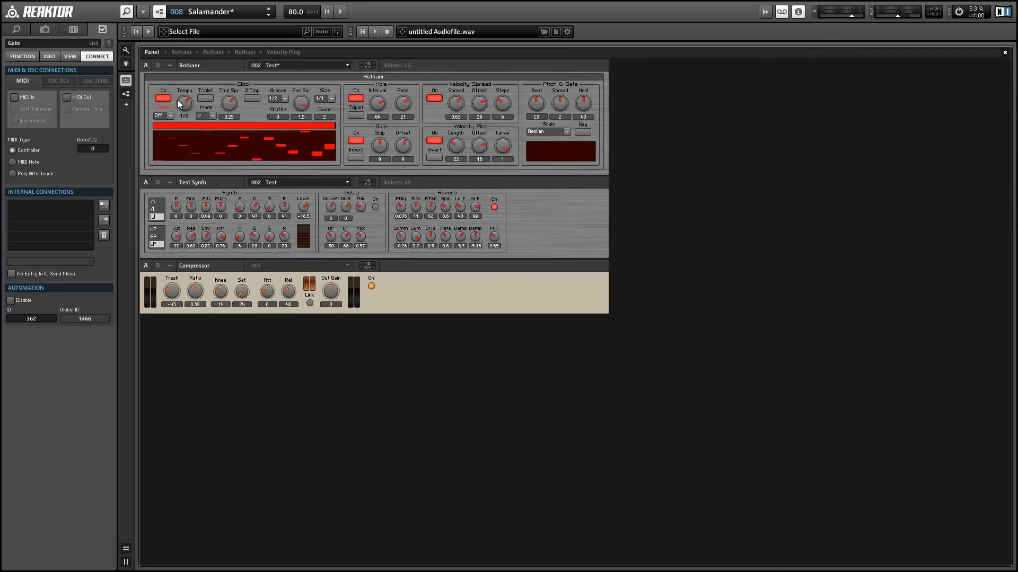
# Switch the side panel to INFO to show Rotkaer control descriptions
pyautogui.click(48, 57)
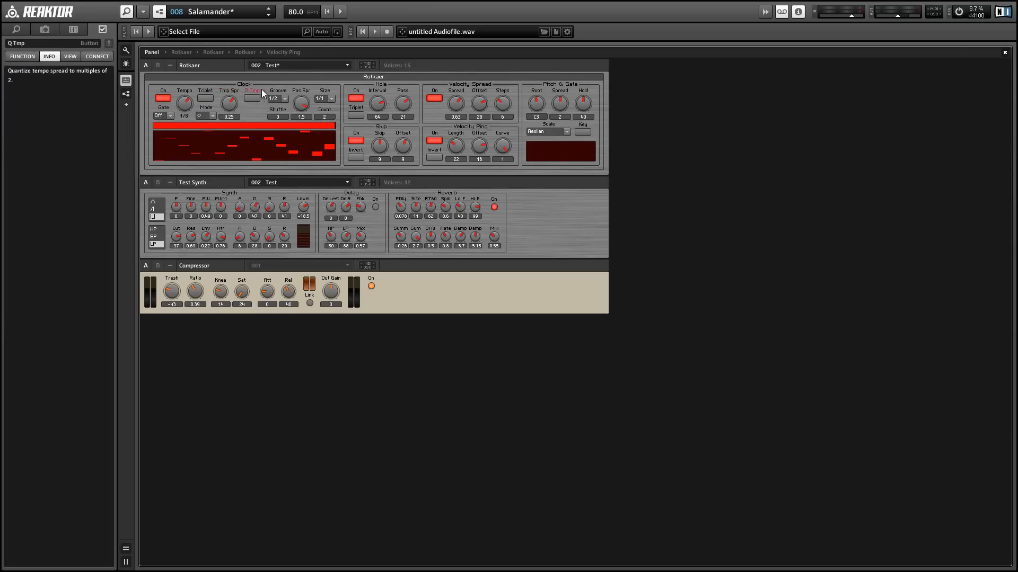
pyautogui.moveTo(301, 98)
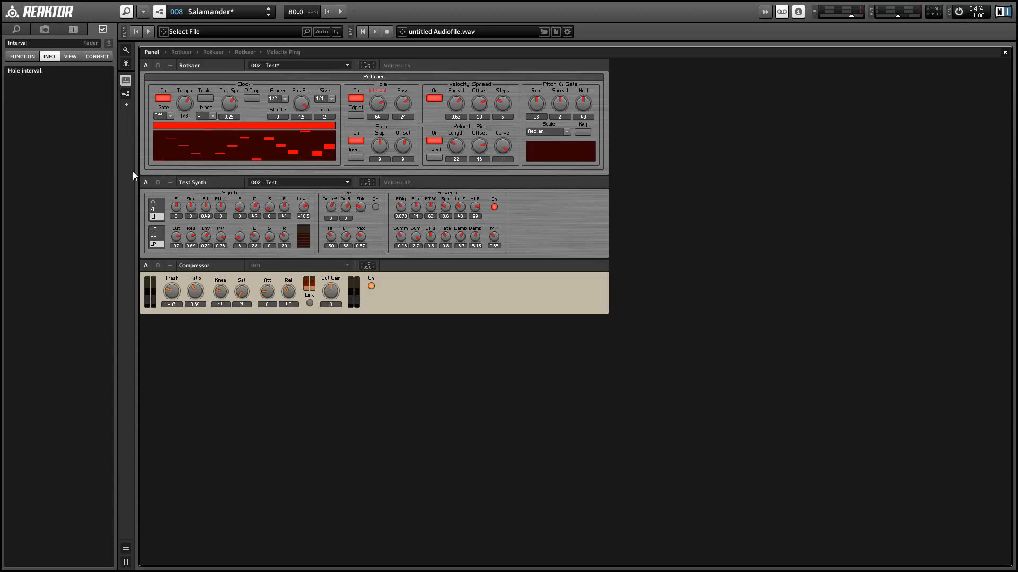
pyautogui.moveTo(193, 85)
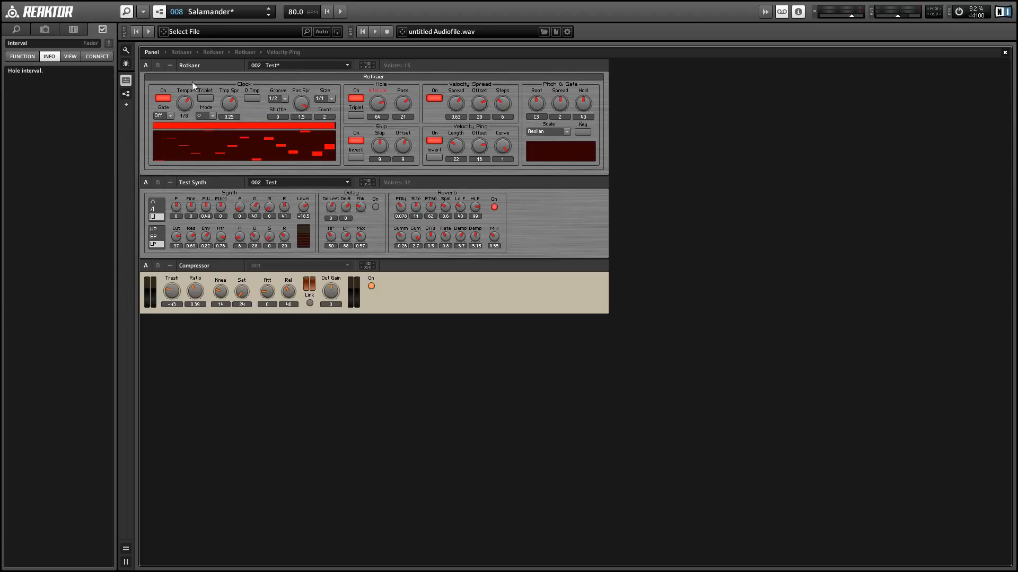
# Bring Rotkaer's tempo spread down to zero
pyautogui.moveTo(229, 102); pyautogui.dragTo(229, 110)
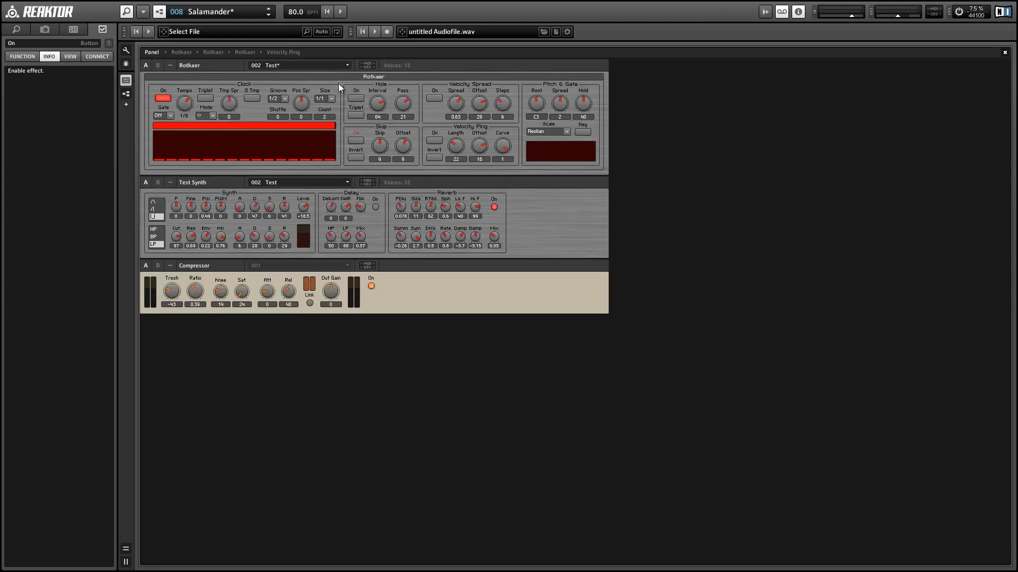
pyautogui.moveTo(312, 169)
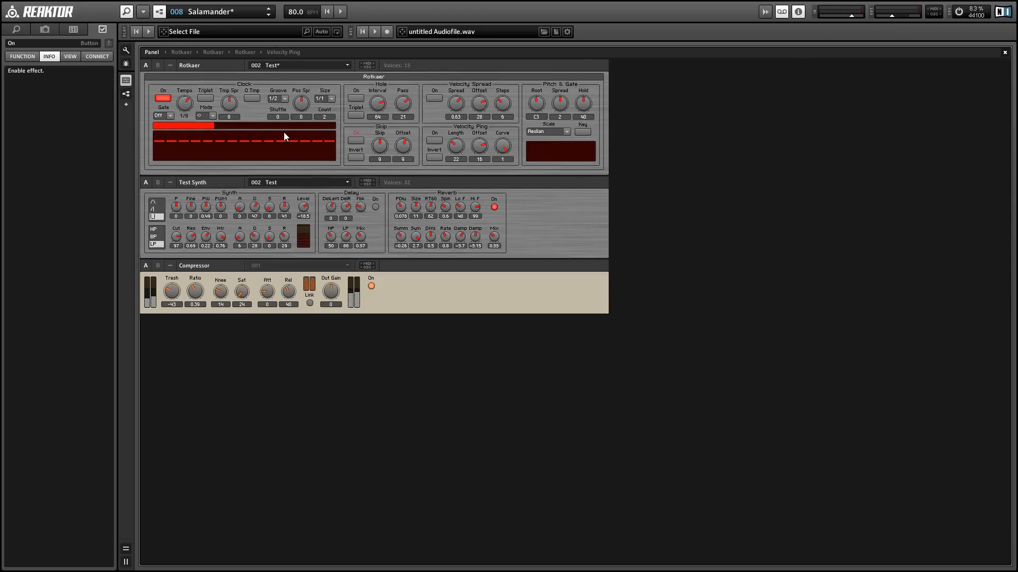
pyautogui.moveTo(301, 104)
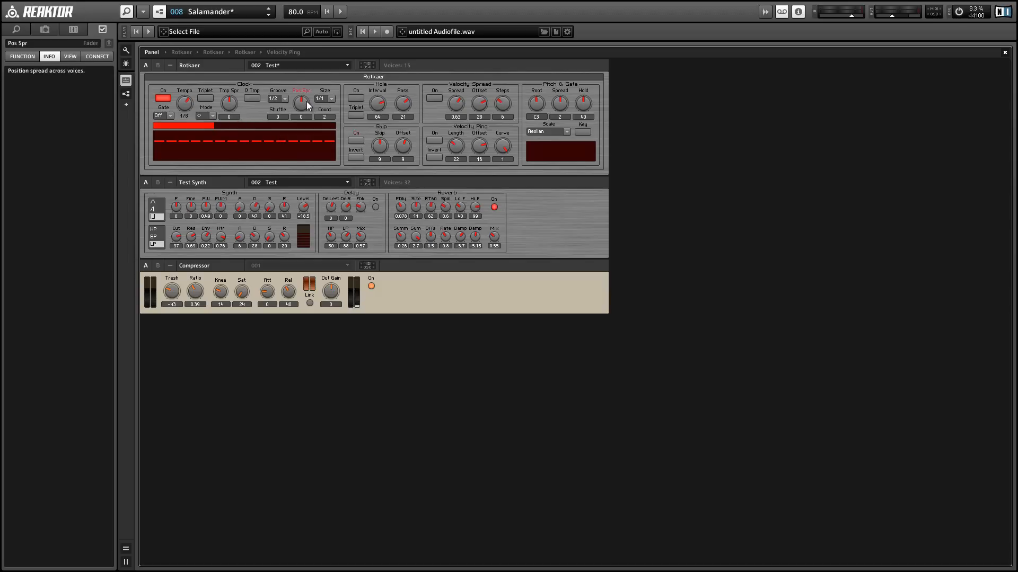
# Raise Rotkaer's position spread to 0.5
pyautogui.moveTo(302, 103); pyautogui.dragTo(302, 107)
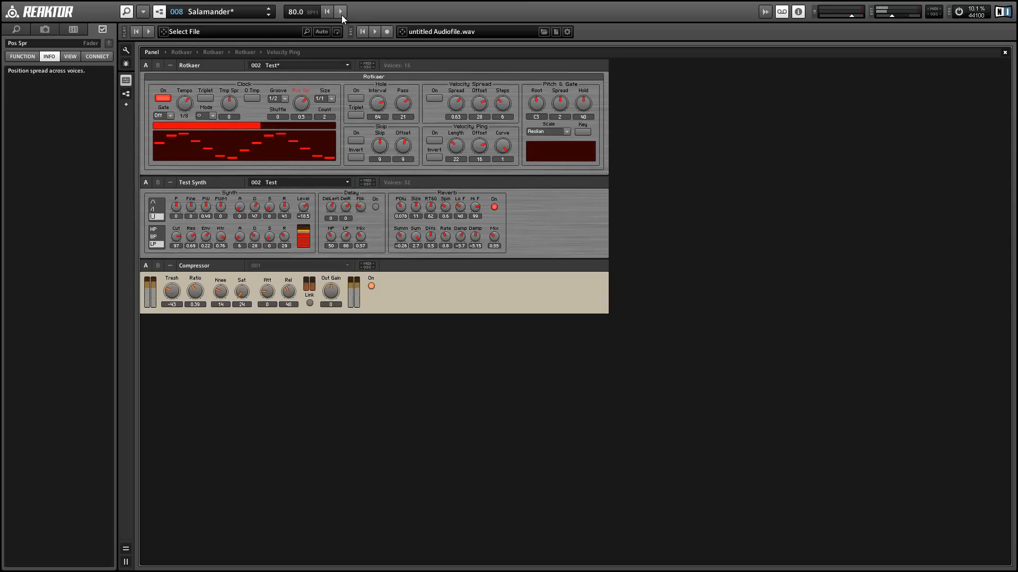
pyautogui.moveTo(265, 158)
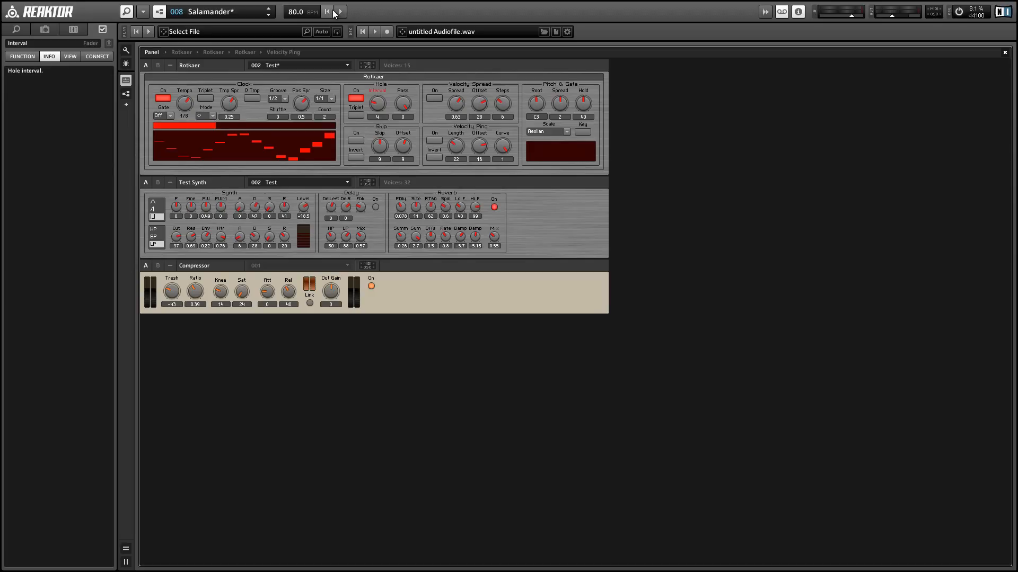
# Start playback and raise the hole Pass amount to 7
pyautogui.click(340, 12)
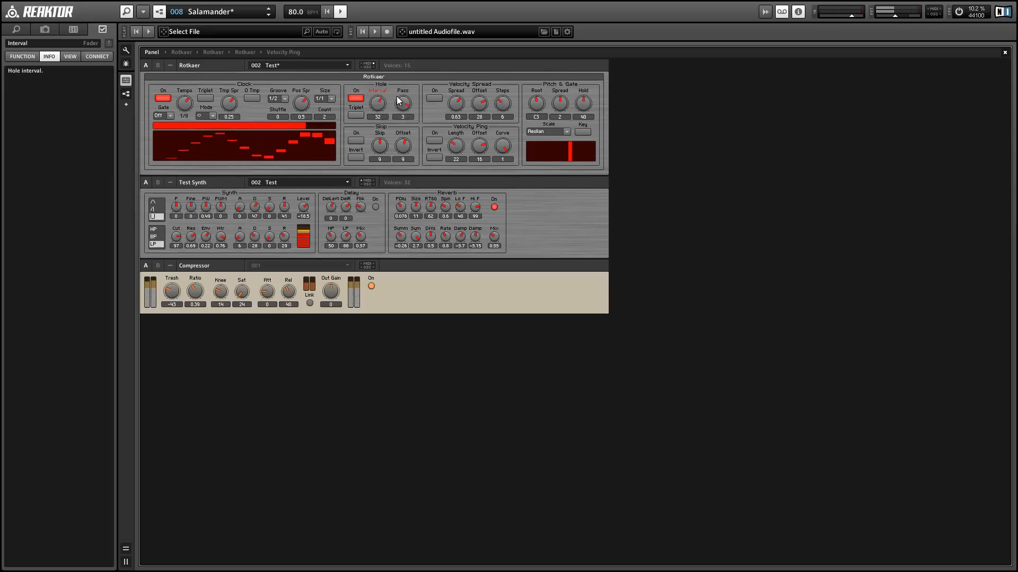
pyautogui.moveTo(403, 102); pyautogui.dragTo(403, 94)
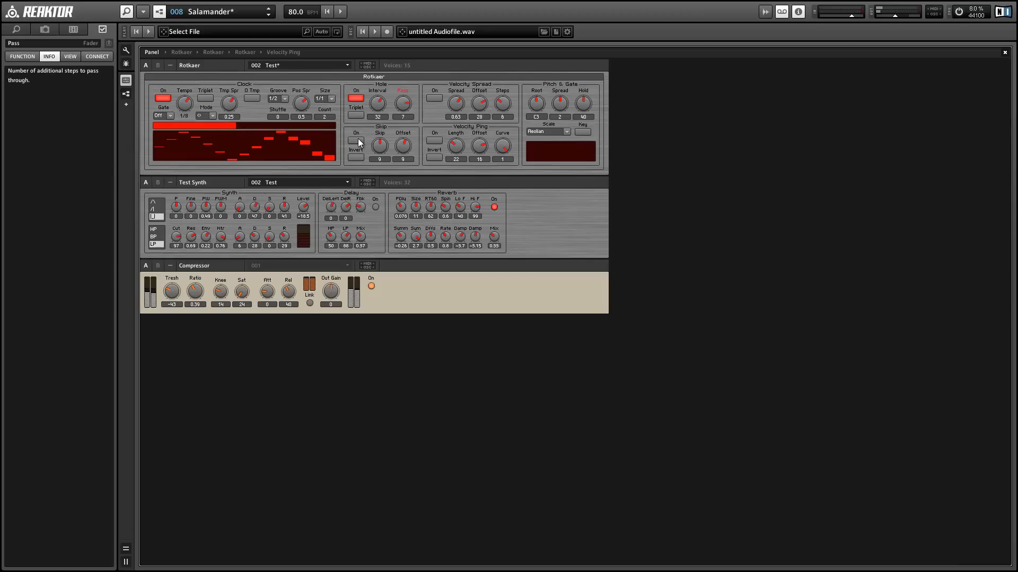
# Turn Skip on with an offset of 26 and a skip interval of 14
pyautogui.click(355, 141)
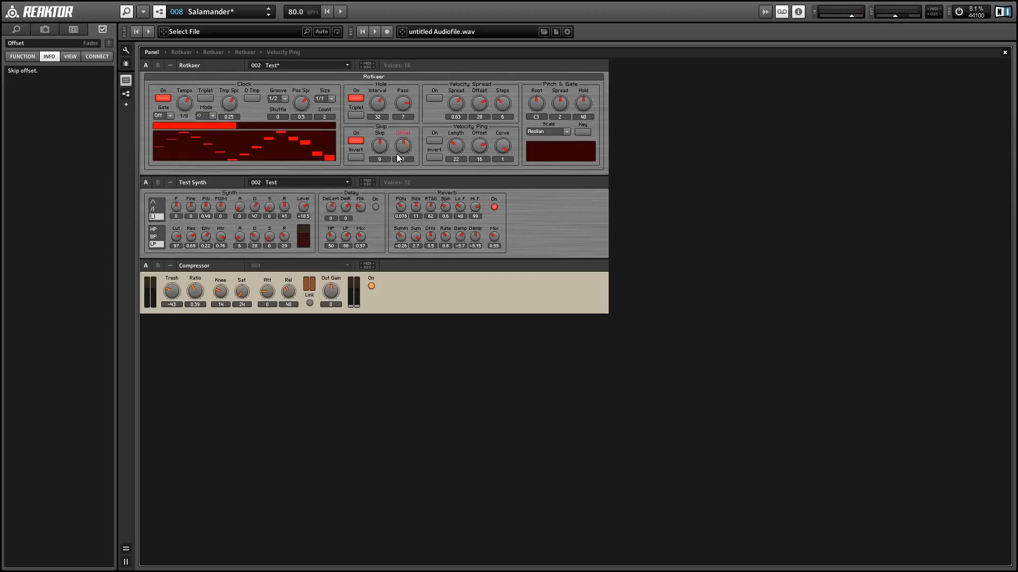
pyautogui.moveTo(403, 145); pyautogui.dragTo(403, 159)
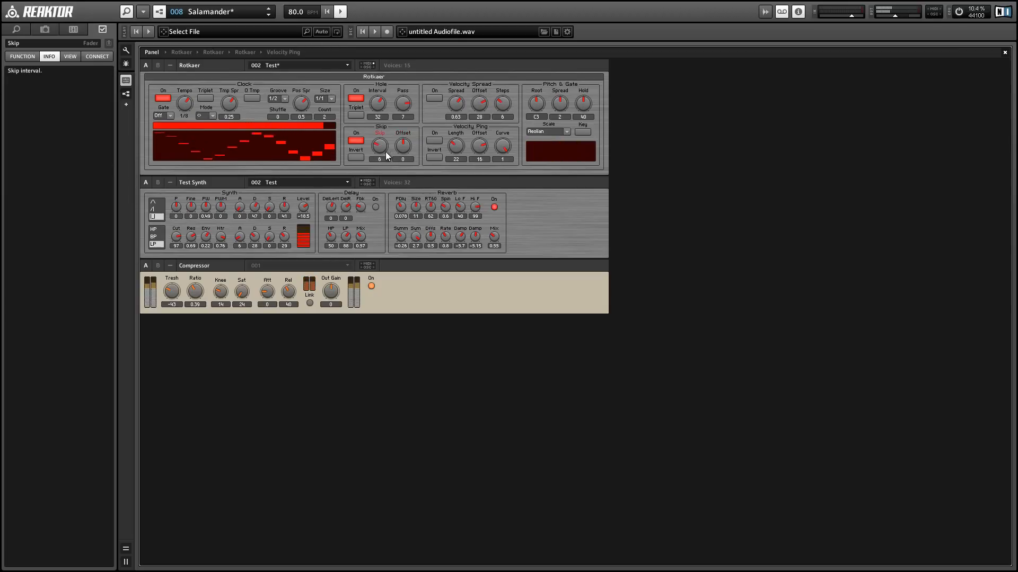
pyautogui.moveTo(379, 146); pyautogui.dragTo(379, 130)
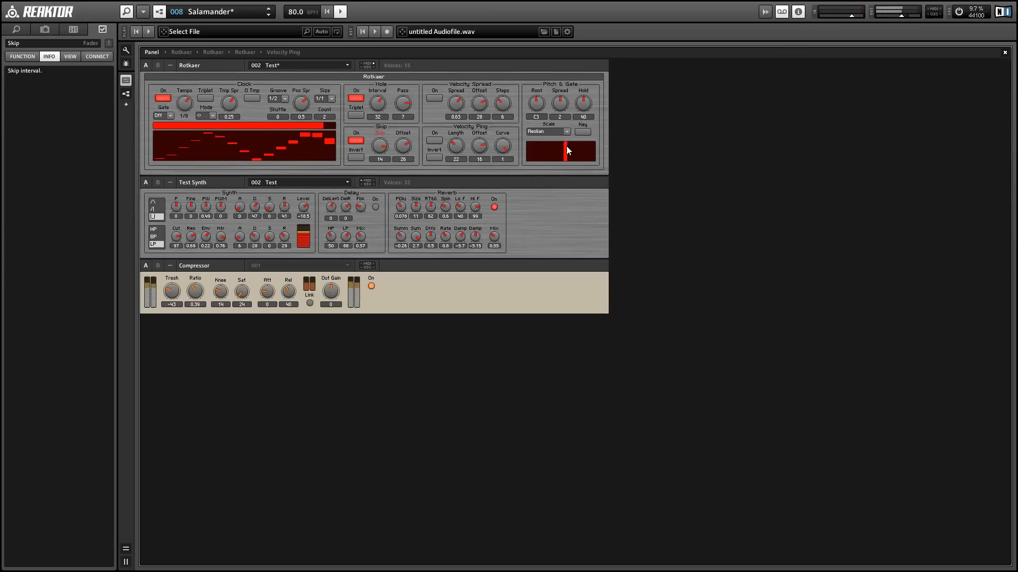
# Toggle a Velocity control and switch the velocity ping inversion off
pyautogui.click(434, 100)
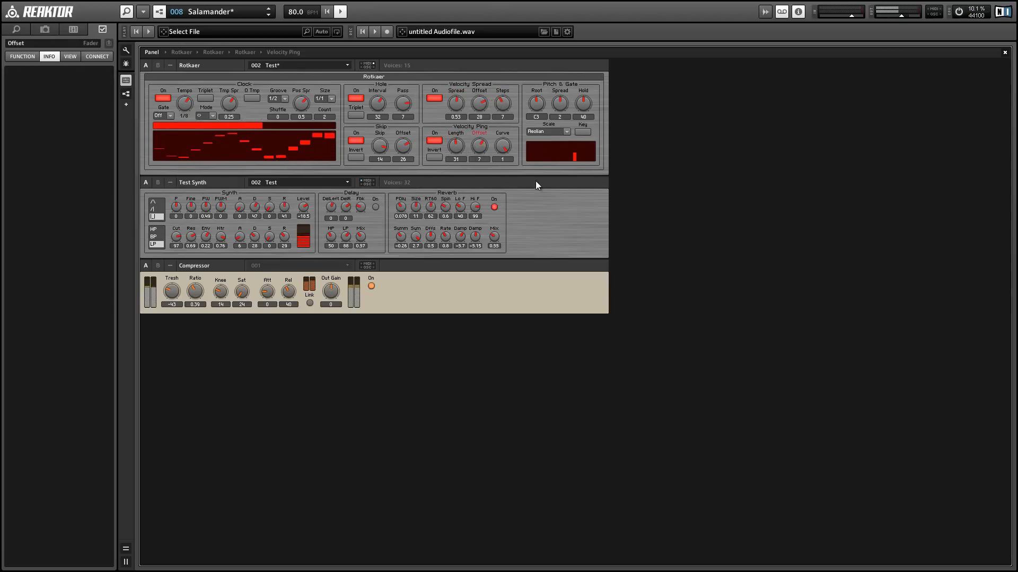
pyautogui.click(433, 158)
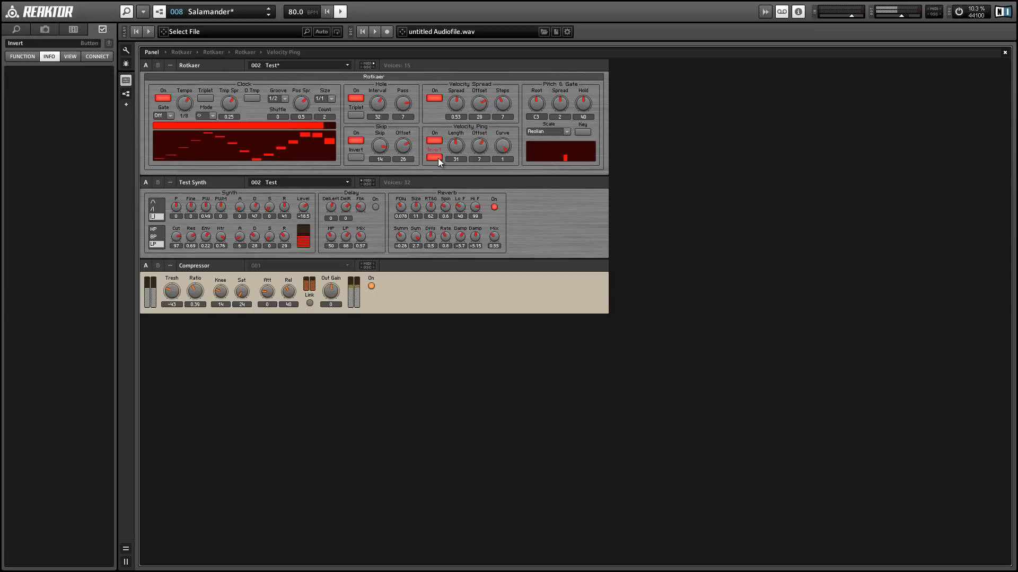
pyautogui.moveTo(434, 150)
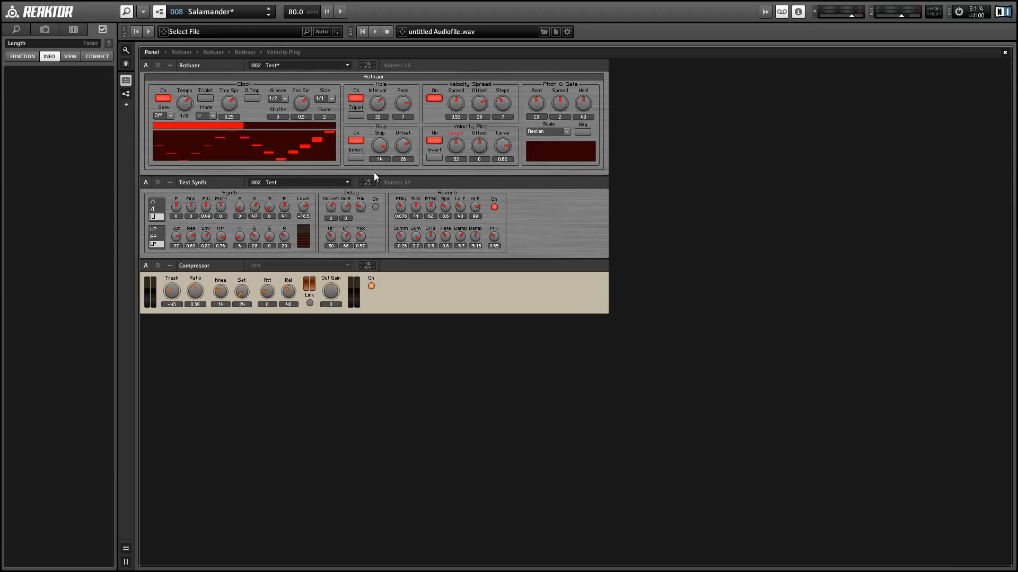
pyautogui.moveTo(535, 102)
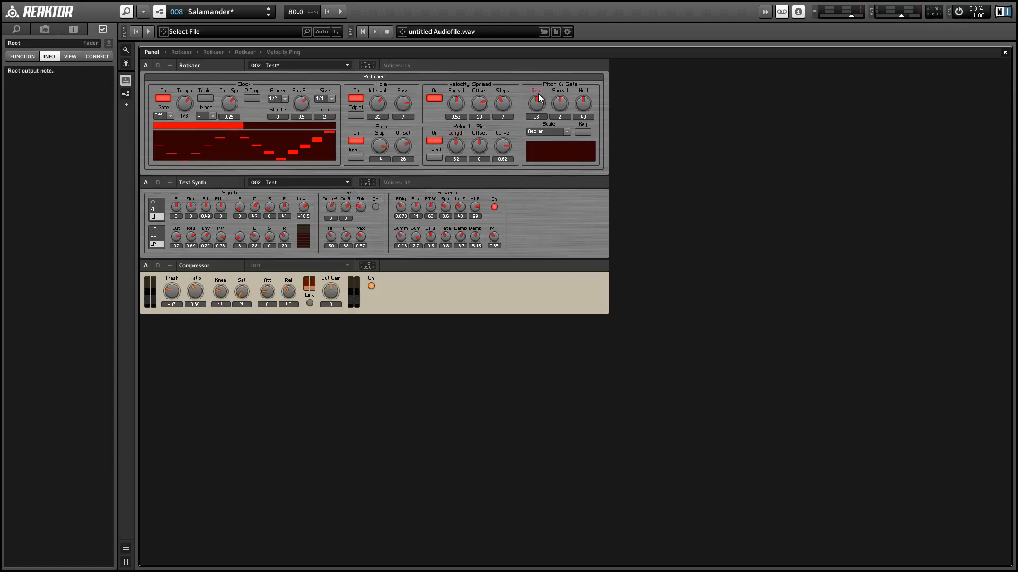
# Set the root note, choose the Aeolian scale and switch Key quantisation on
pyautogui.click(547, 132)
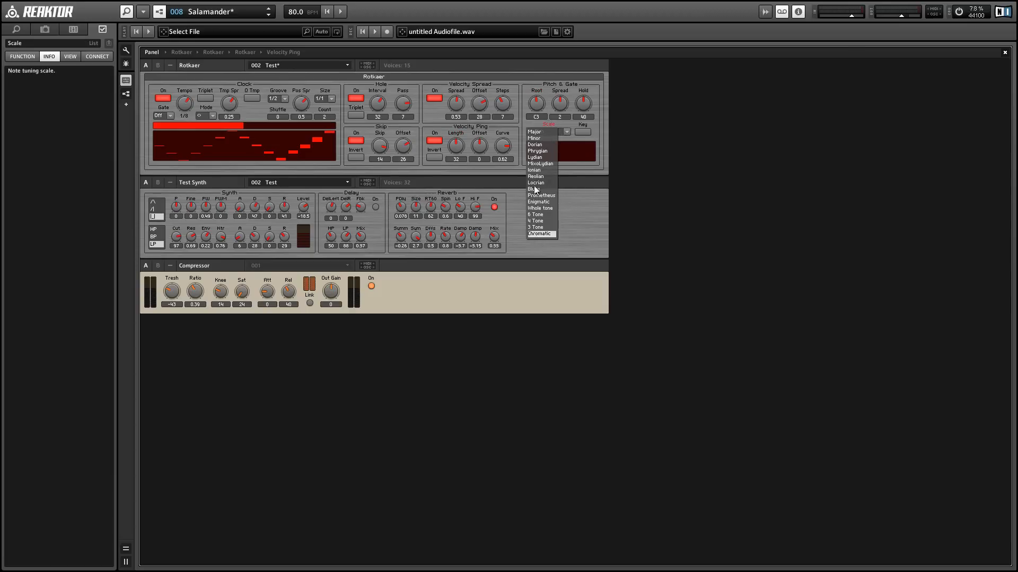
pyautogui.click(536, 176)
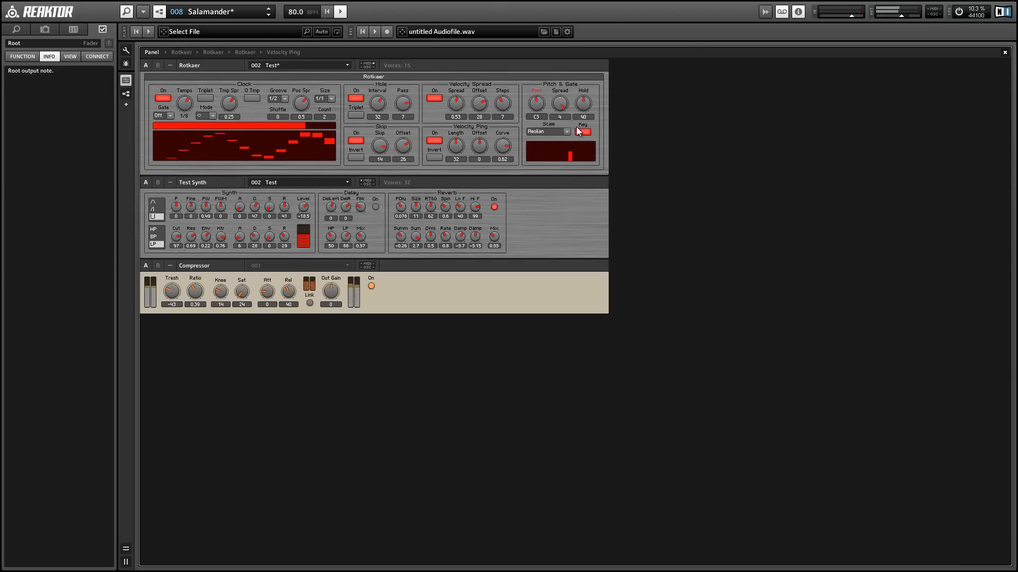
pyautogui.click(582, 131)
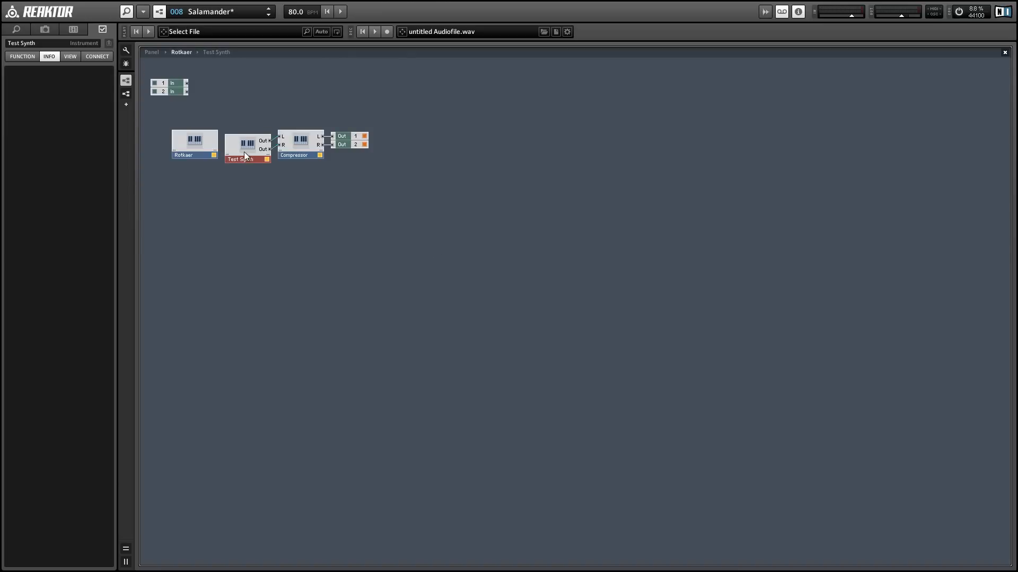
# Delete Test Synth and insert SteamPipe 2 from the Instrument > Synthesizers menu
pyautogui.press('Delete')
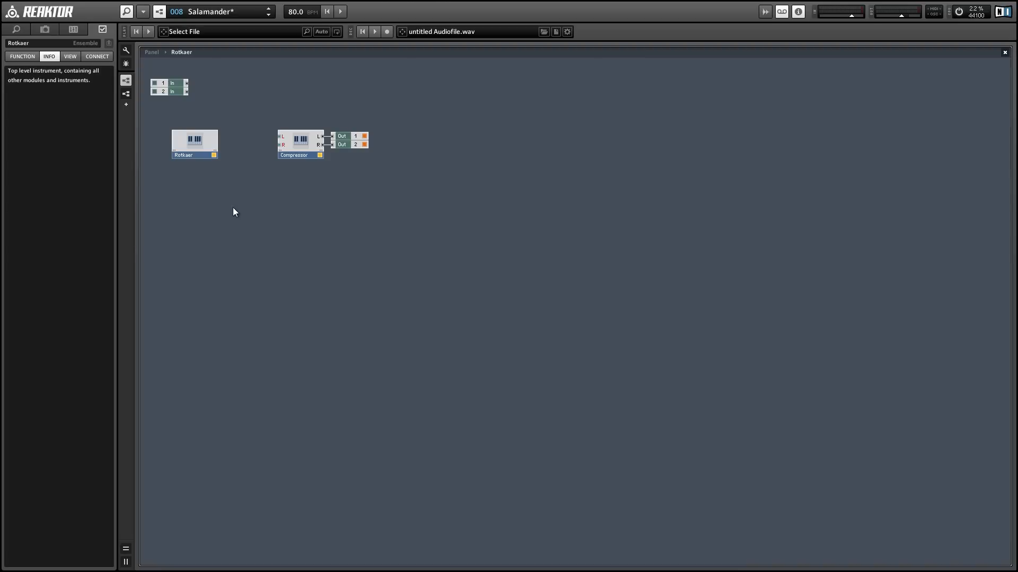
pyautogui.rightClick(234, 211)
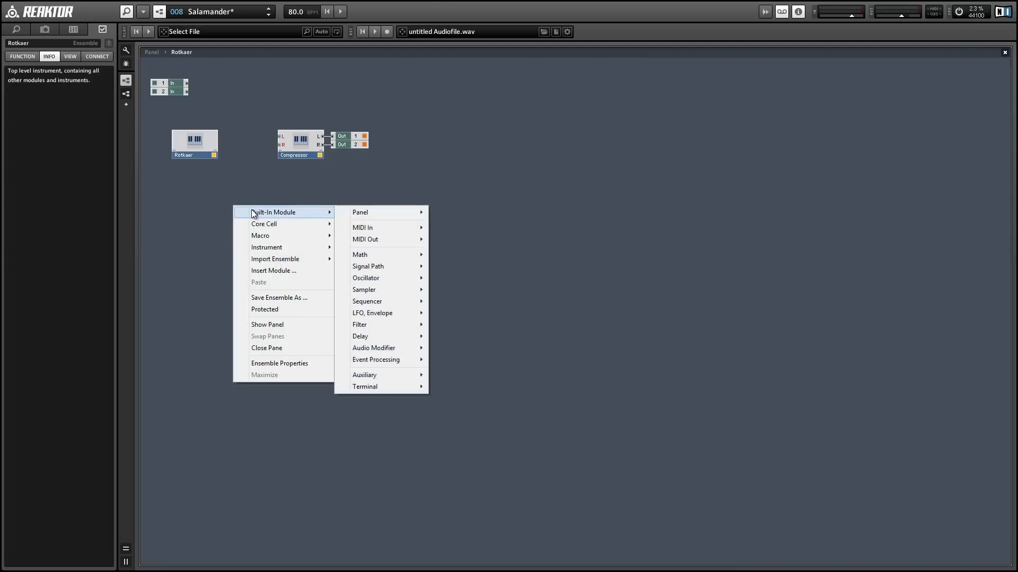
pyautogui.moveTo(382, 348)
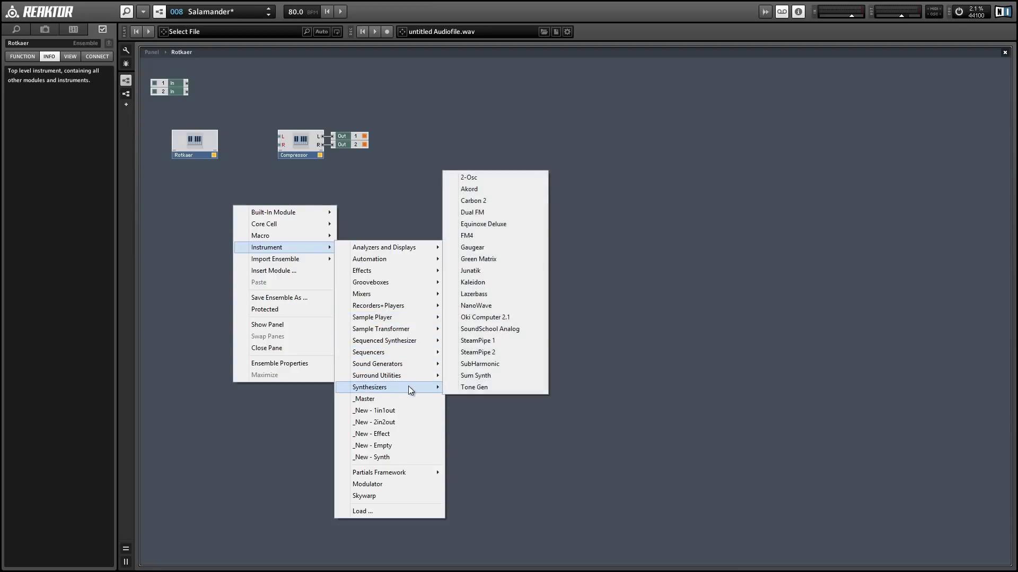
pyautogui.moveTo(445, 394)
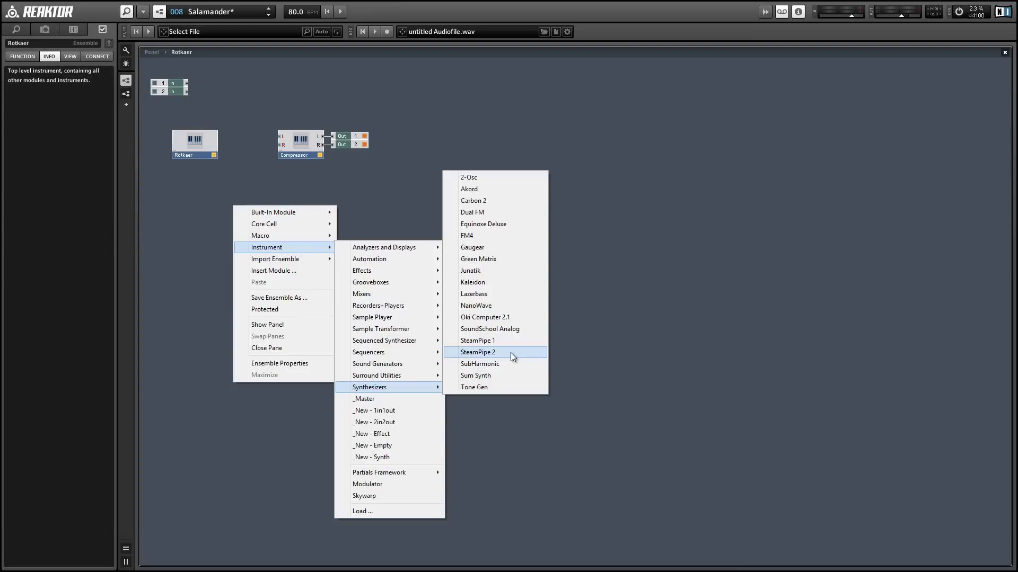
pyautogui.click(478, 352)
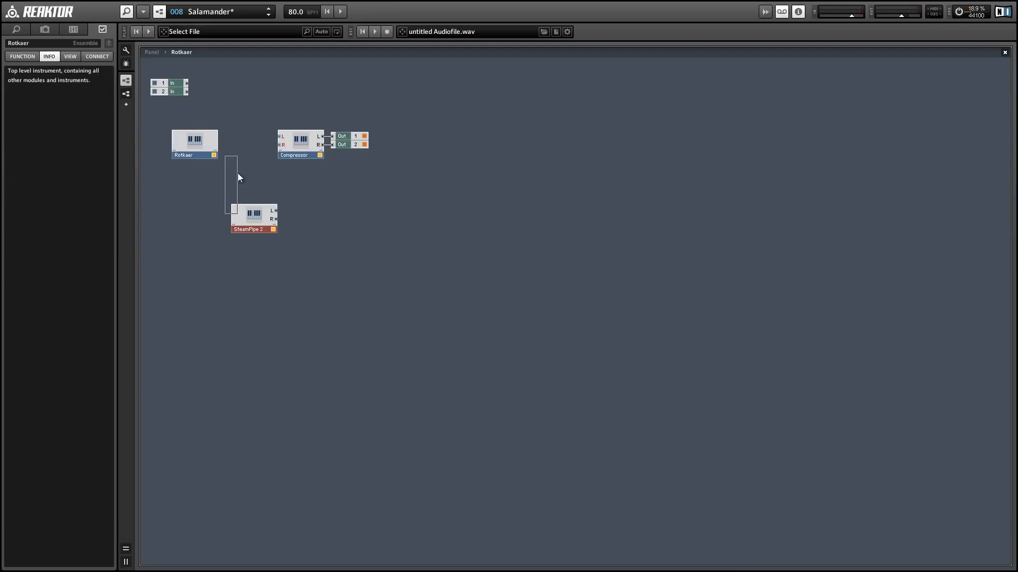
# Place SteamPipe 2 feeding the Compressor and set an internal instrument as MIDI source
pyautogui.moveTo(254, 215); pyautogui.dragTo(249, 143)
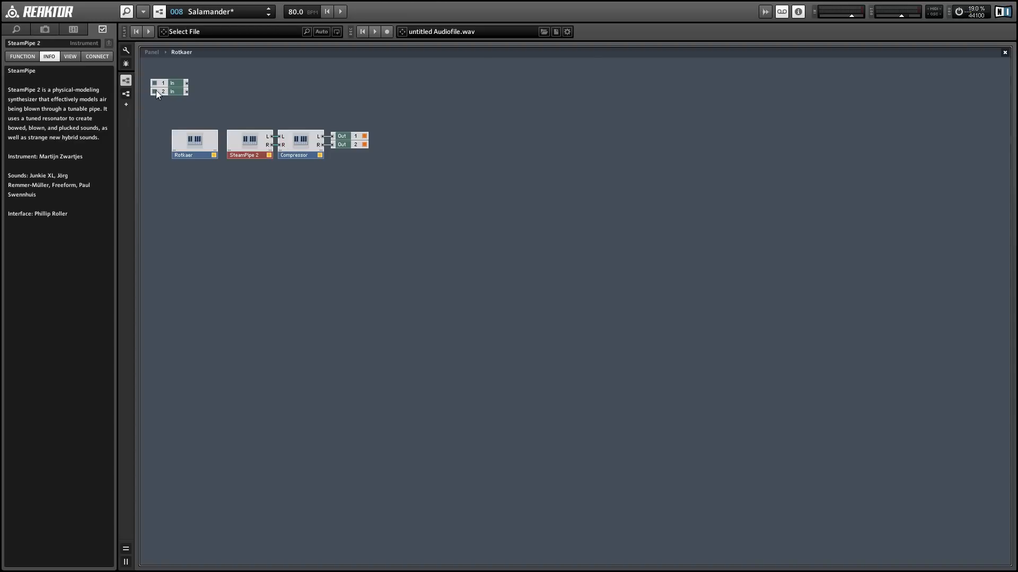
pyautogui.click(96, 57)
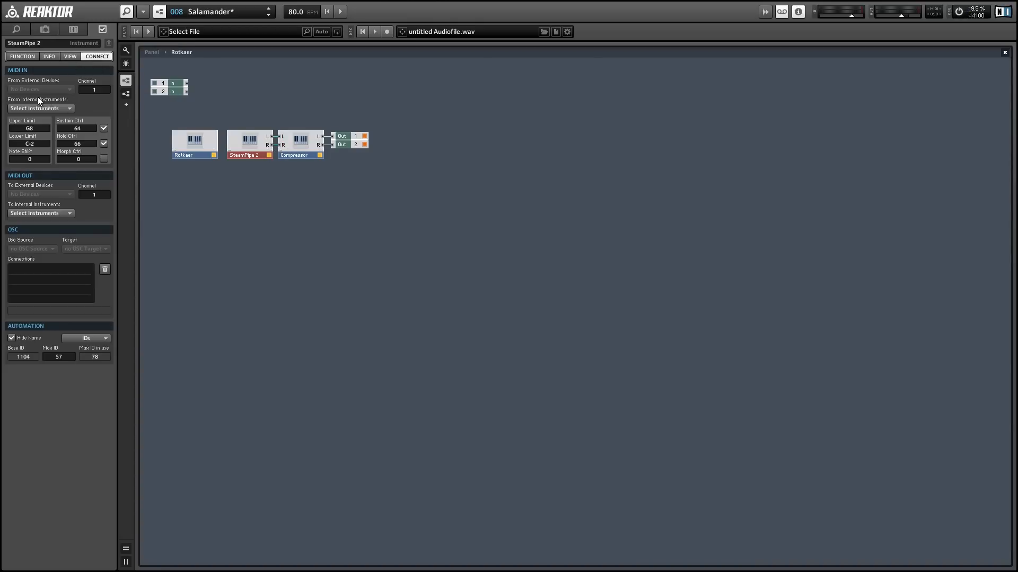
pyautogui.click(40, 108)
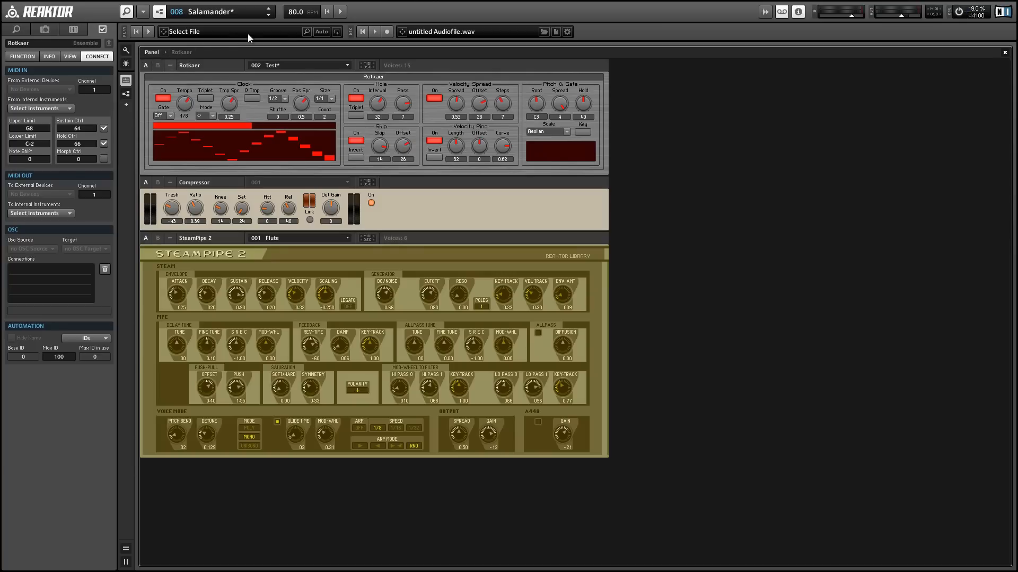
# Load the '30 - Banjo' snapshot into SteamPipe 2, then select the Rotkaer instrument
pyautogui.click(340, 12)
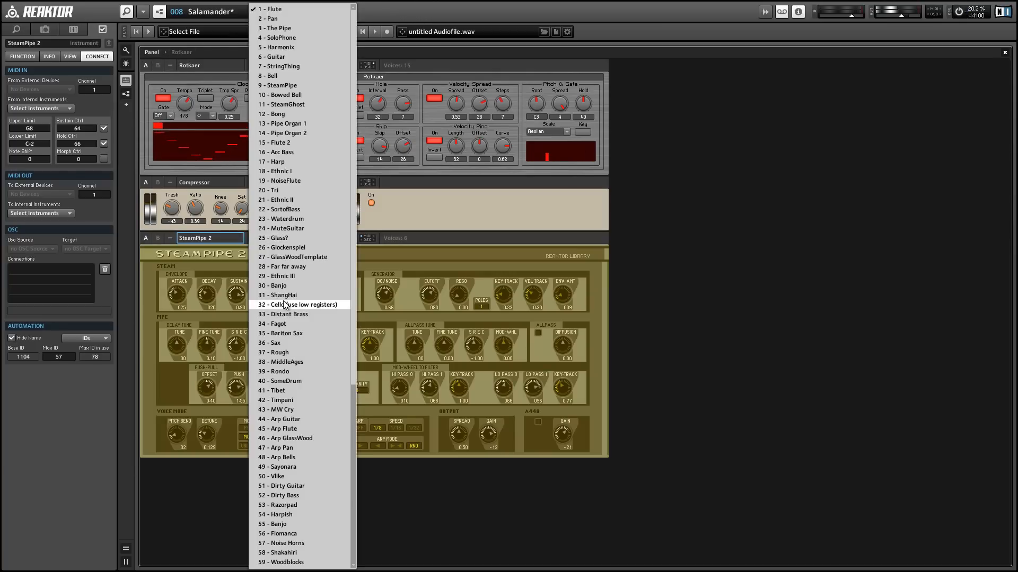
pyautogui.click(278, 275)
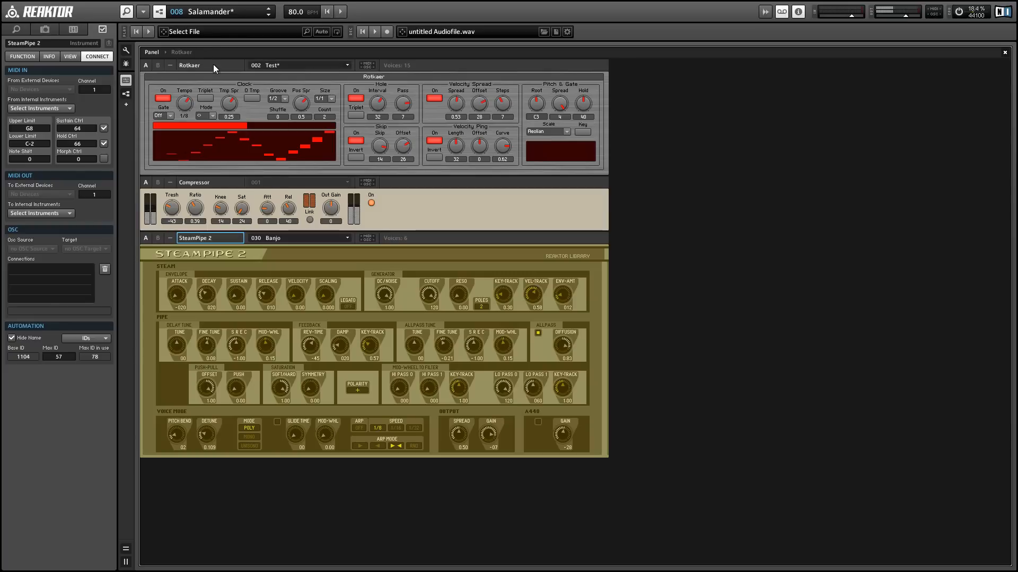
pyautogui.click(209, 65)
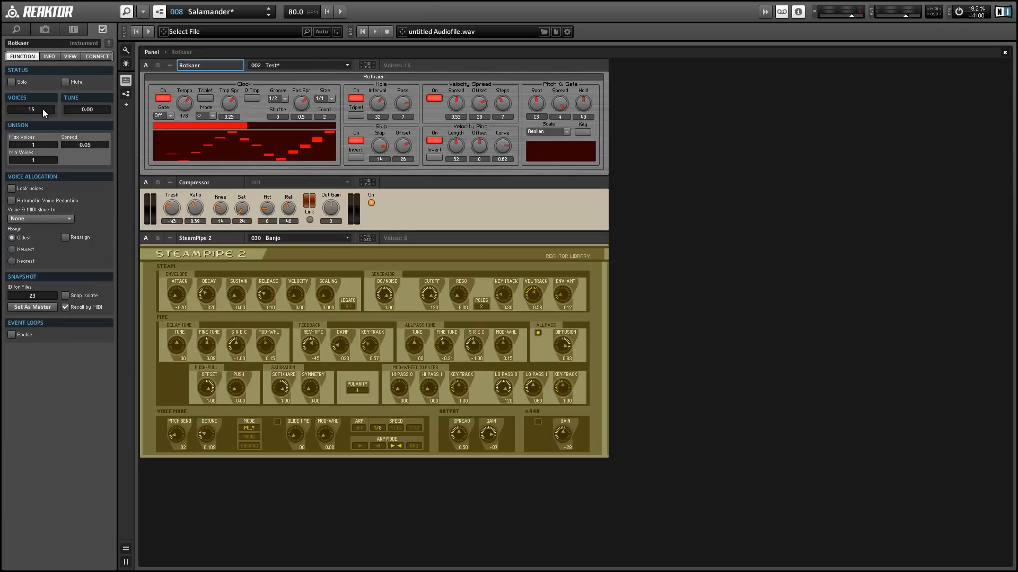
# Lower Rotkaer's Voices setting from 15 to 9 in the Function tab
pyautogui.moveTo(26, 109); pyautogui.dragTo(26, 120)
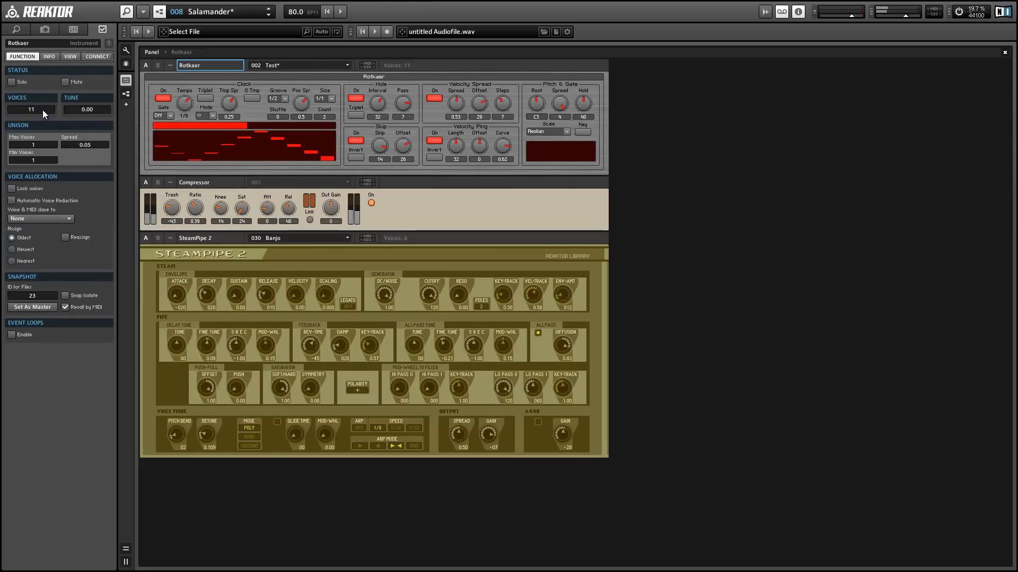
pyautogui.moveTo(31, 109); pyautogui.dragTo(32, 117)
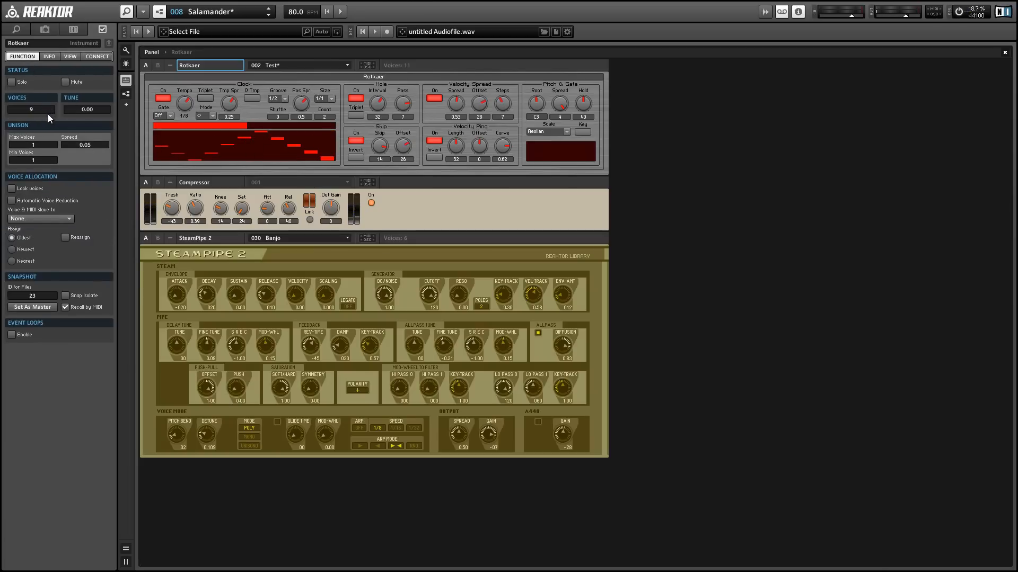